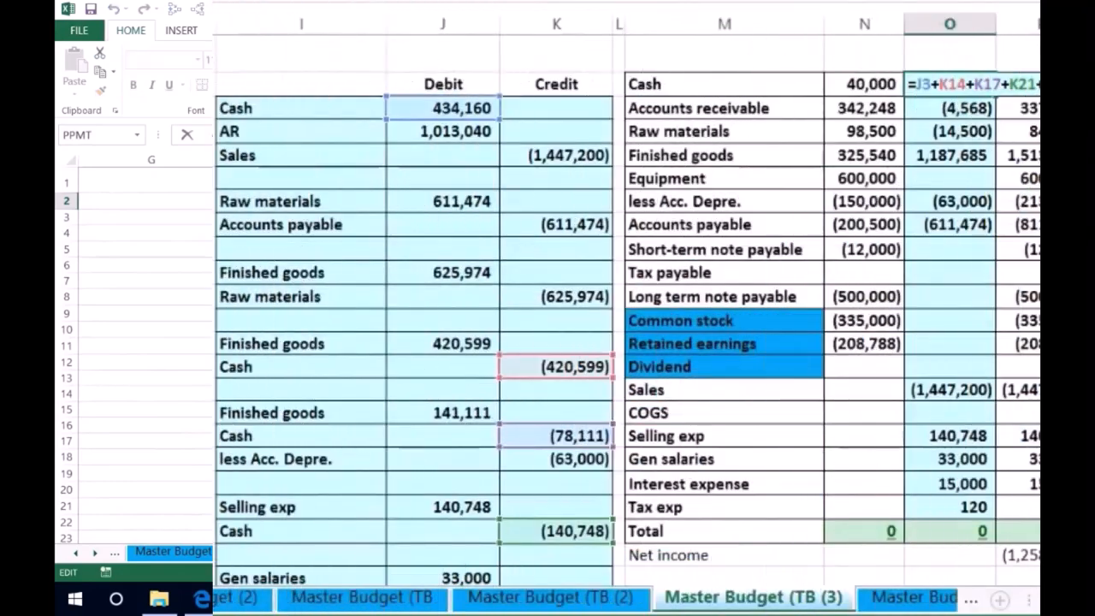
Finish the Cash adjustment formula so Cash shows 634,189 and totals balance.
scroll(down, 3)
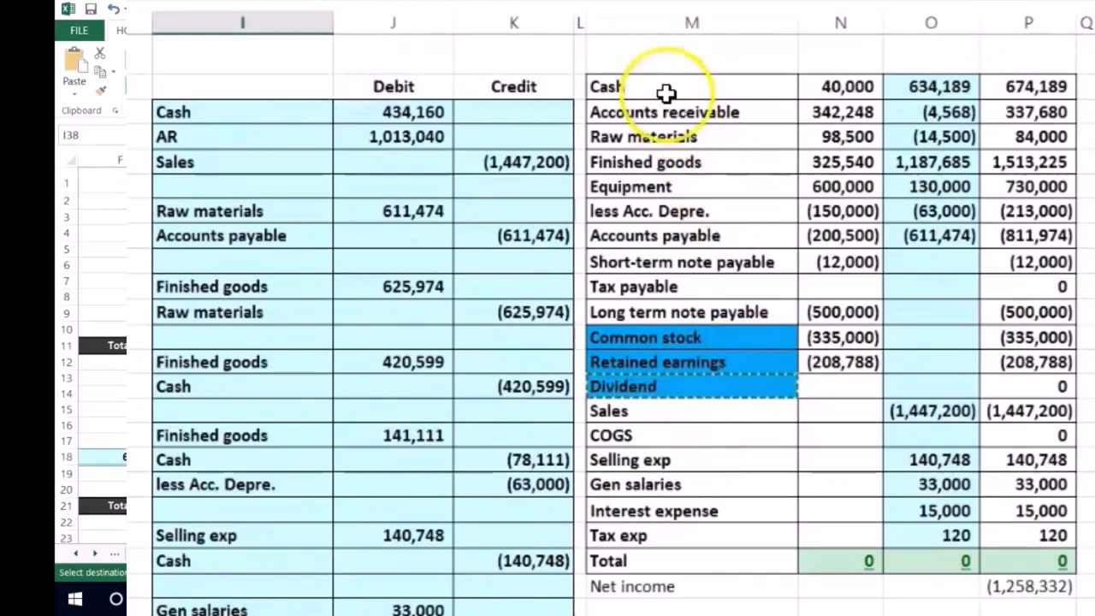
Paste the Dividend and Cash labels into the journal and debit Dividend 10,000.
scroll(down, 3)
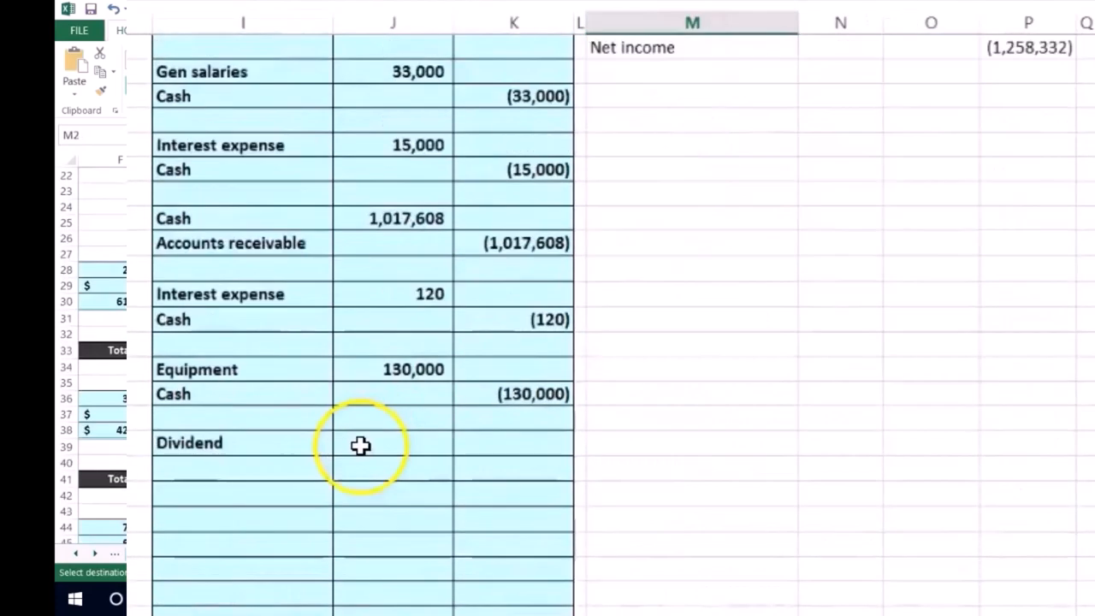
right_click(360, 445)
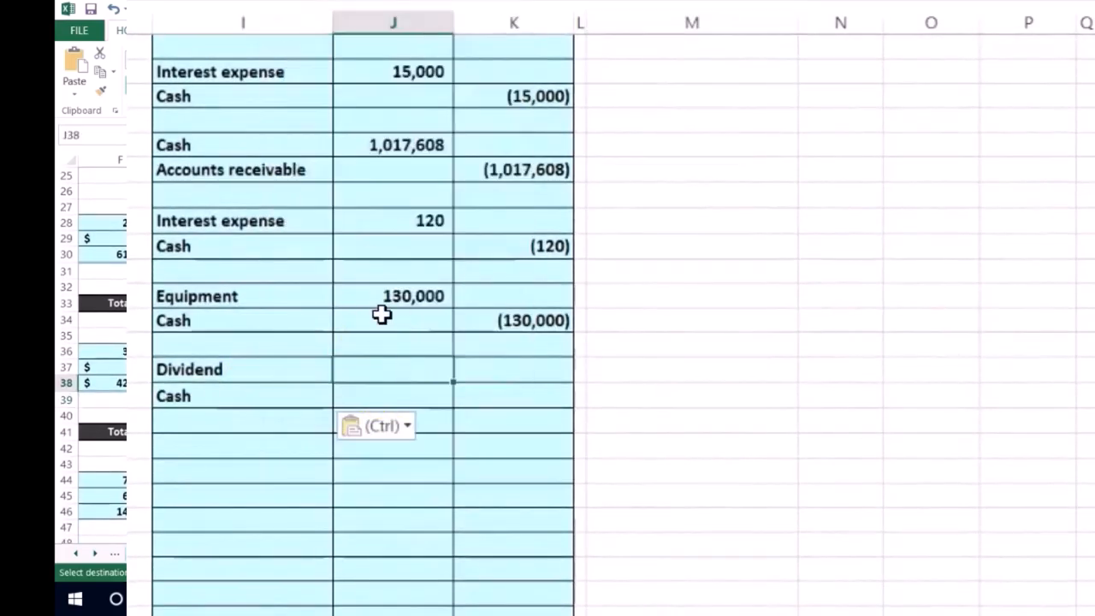
text(100000)
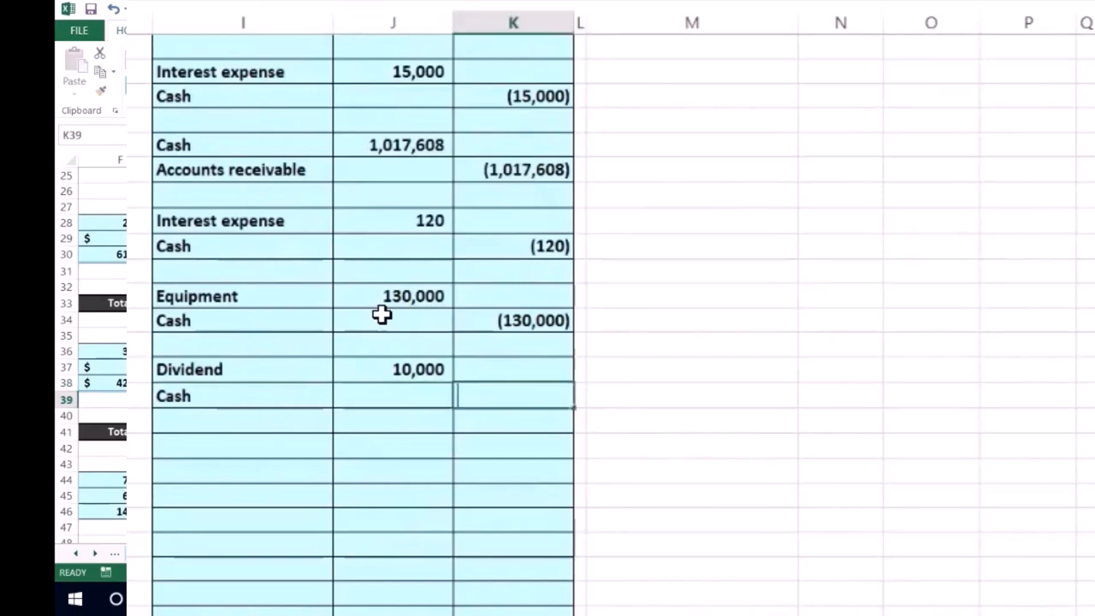
scroll(down, 3)
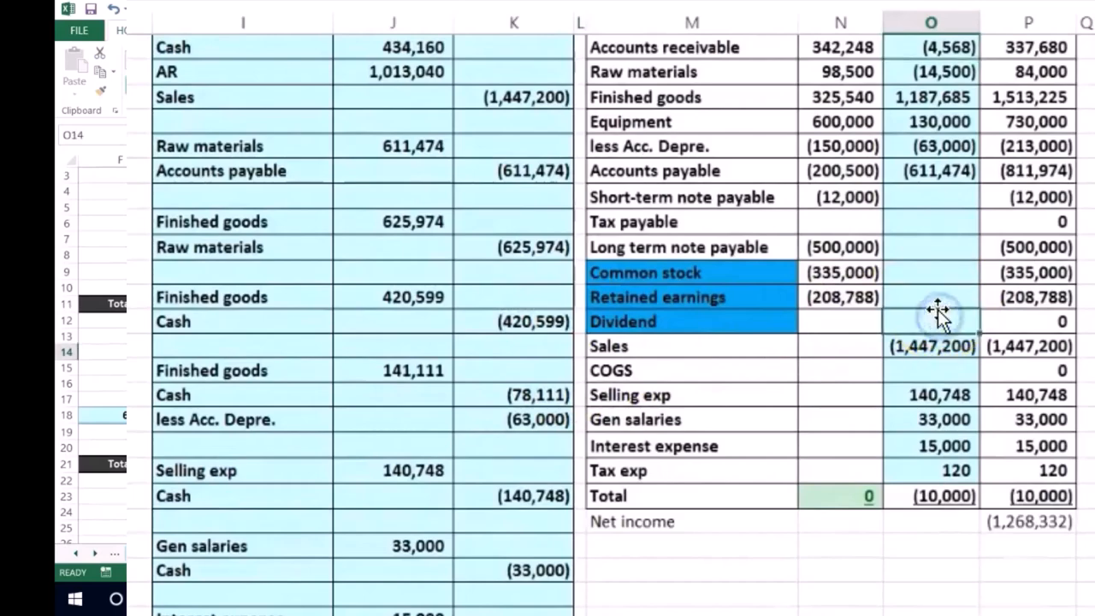
scroll(down, 3)
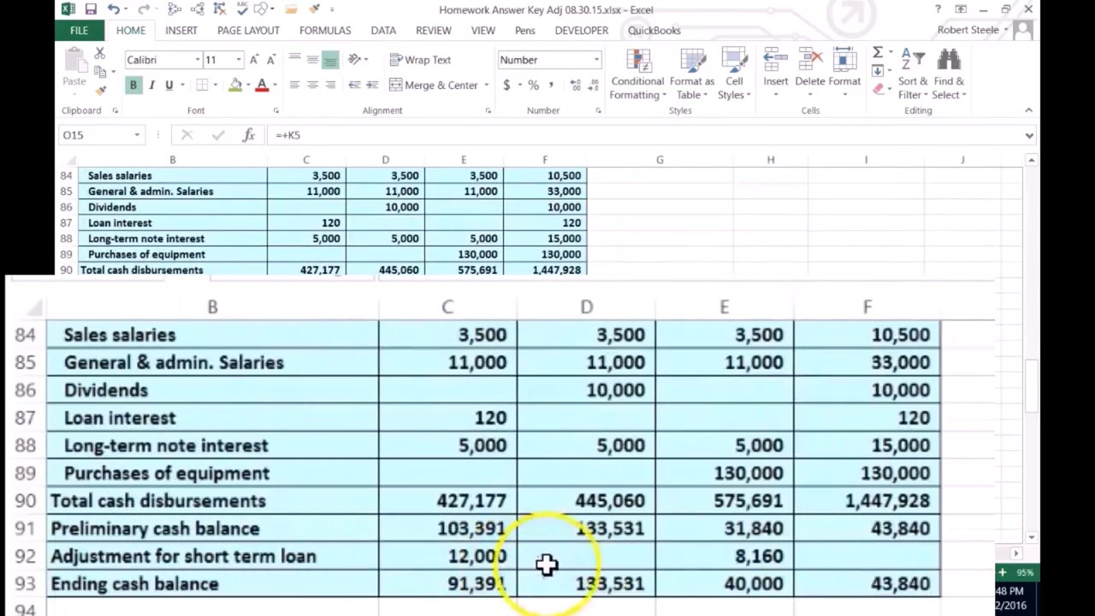
mouse_move(717, 556)
text(=+C92-E92)
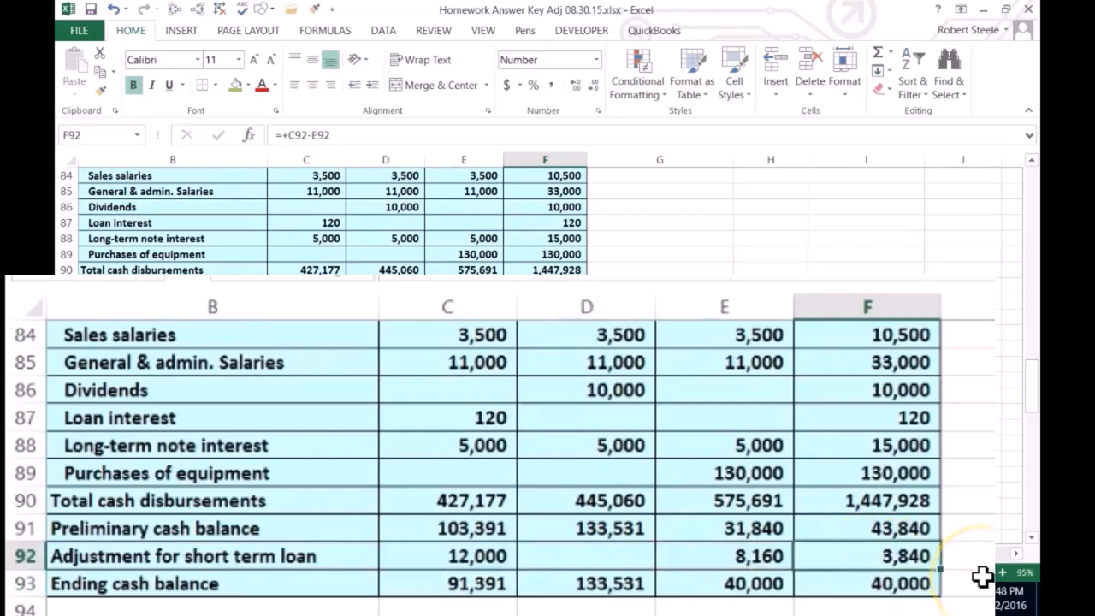
Review the ending cash and short-term loan adjustment formulas, confirming the 3,840 total.
click(867, 583)
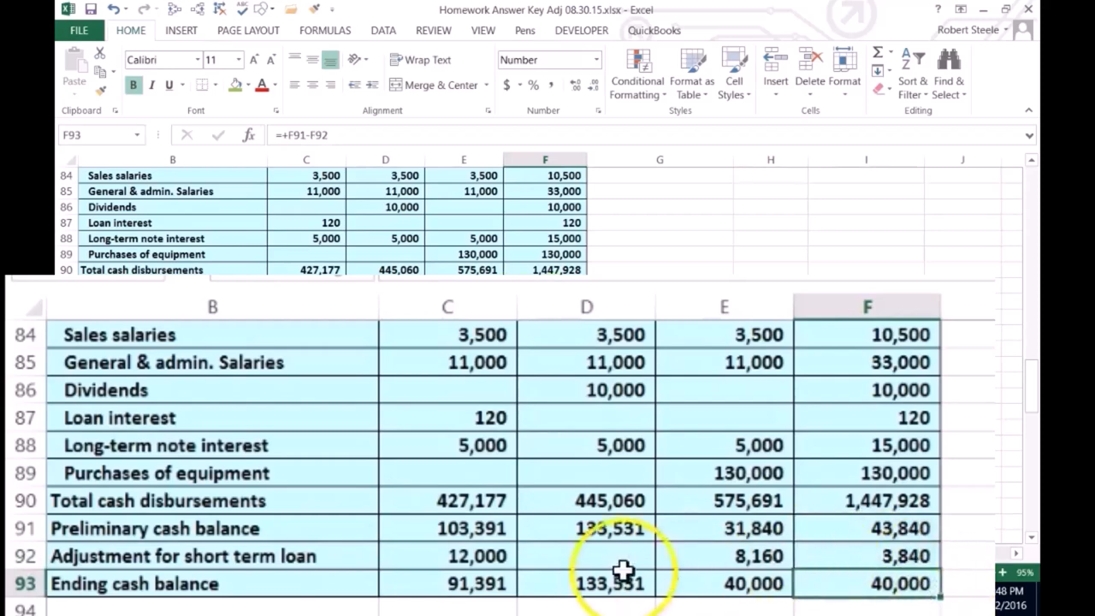
click(478, 556)
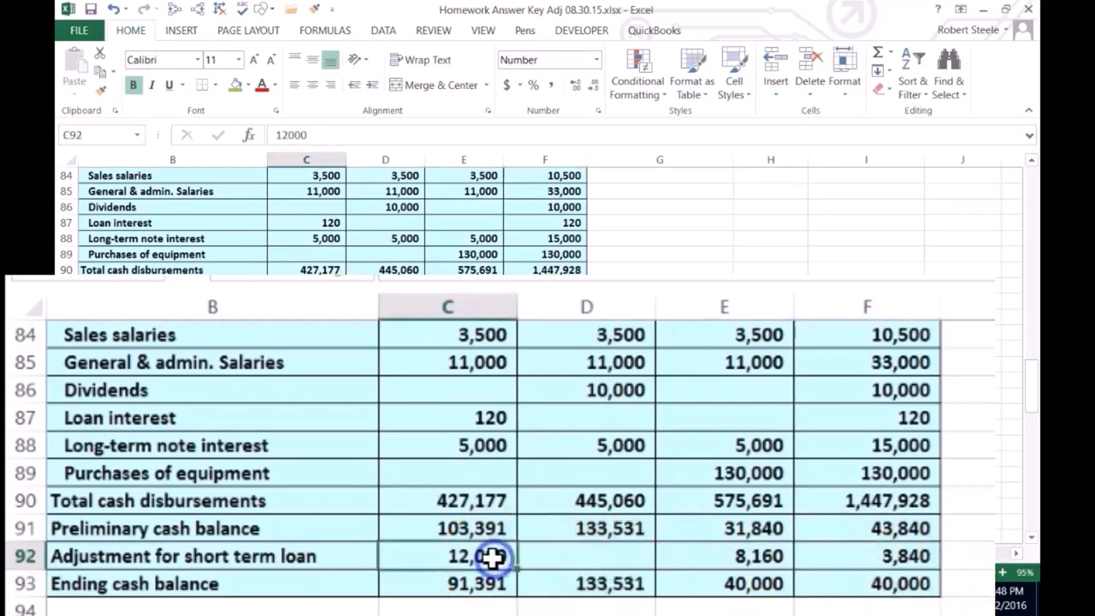
click(725, 556)
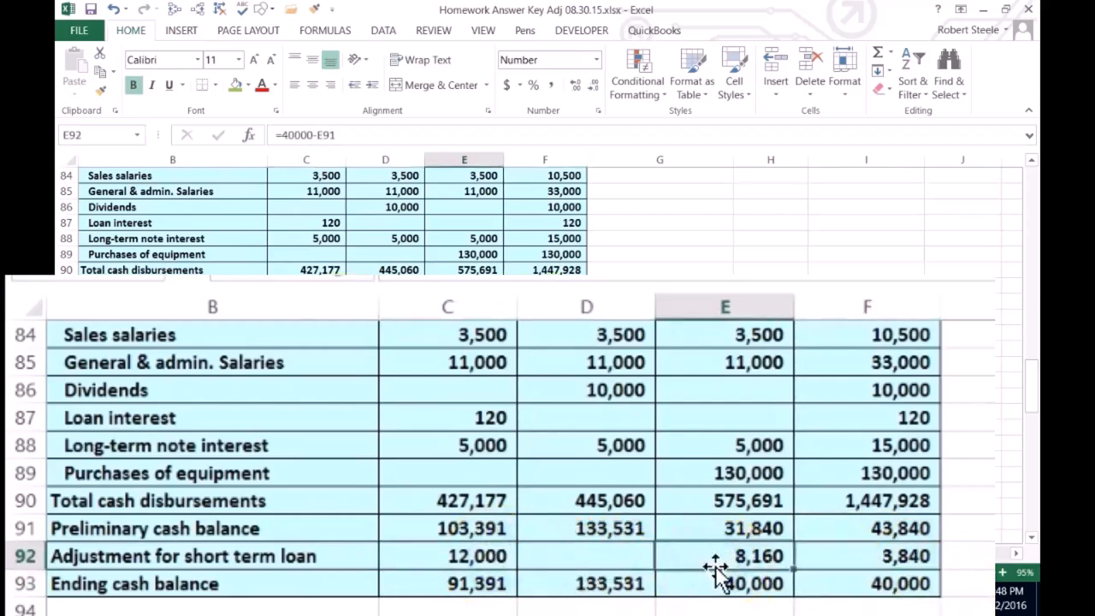
click(856, 556)
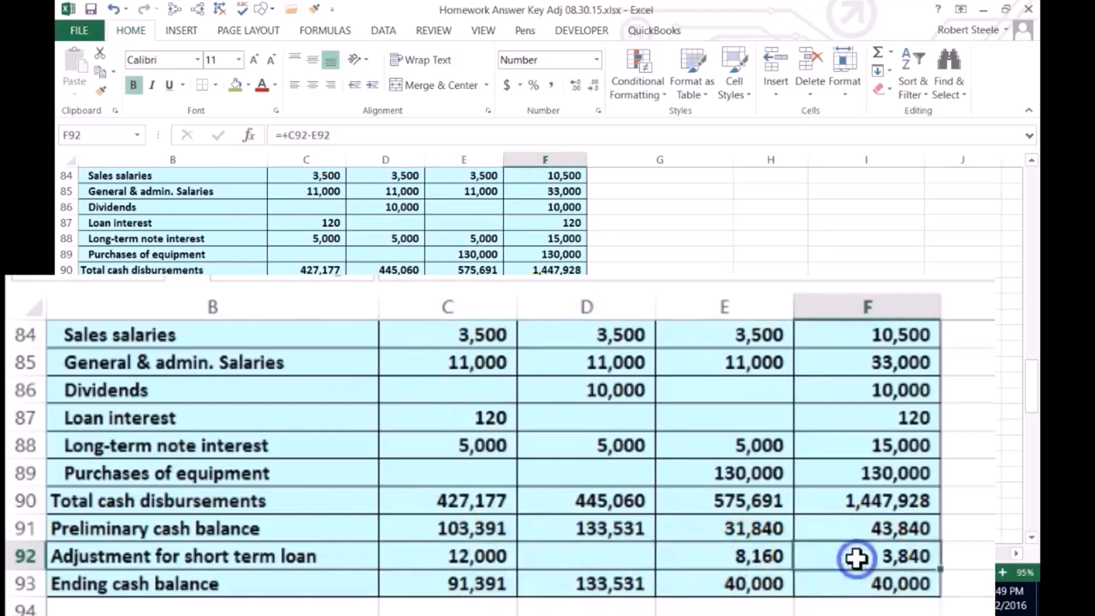
click(857, 557)
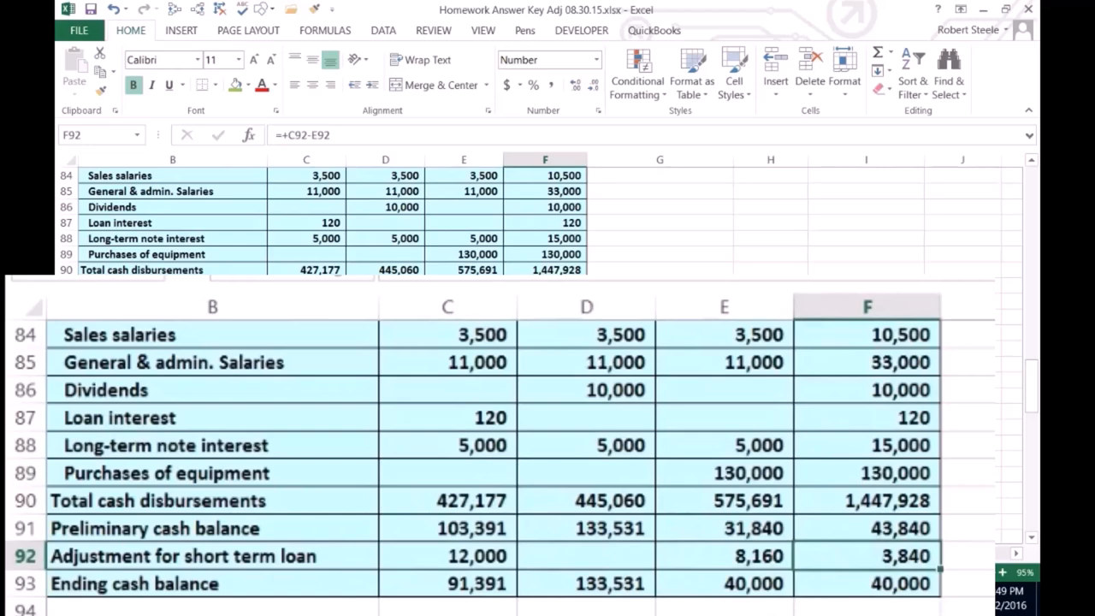
mouse_move(523, 587)
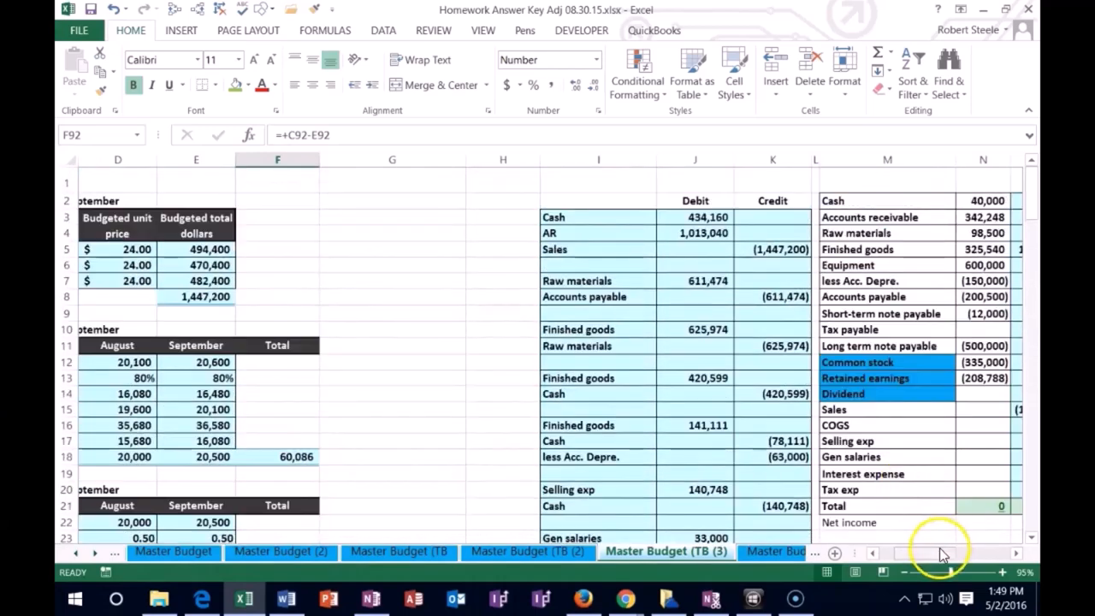
Paste the Short-term note payable label and link its debit to the 3,840 loan total.
scroll(right, 3)
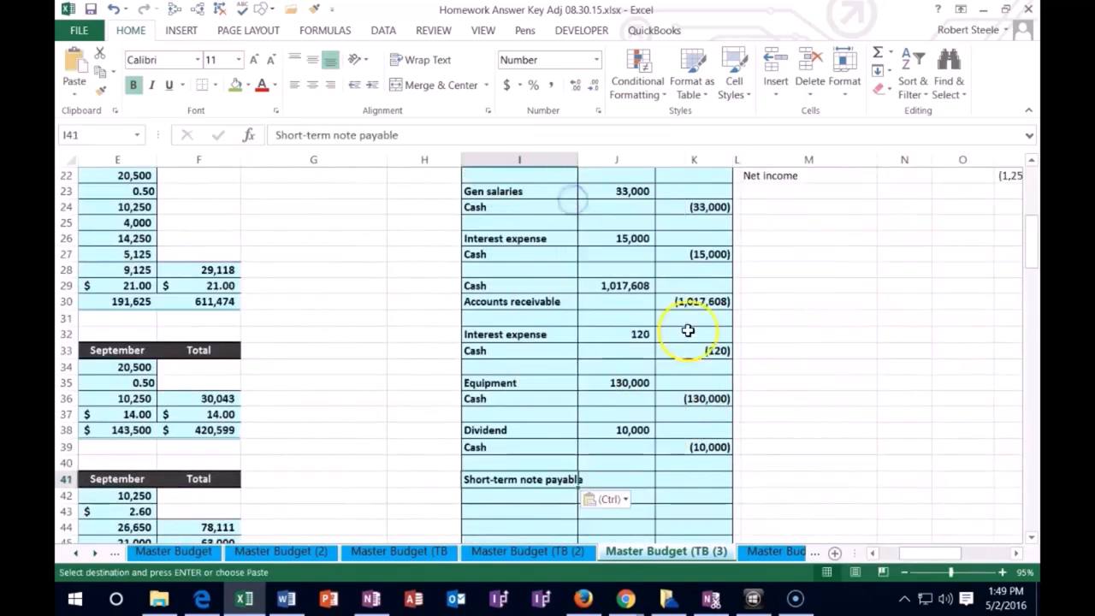
right_click(754, 201)
text(=)
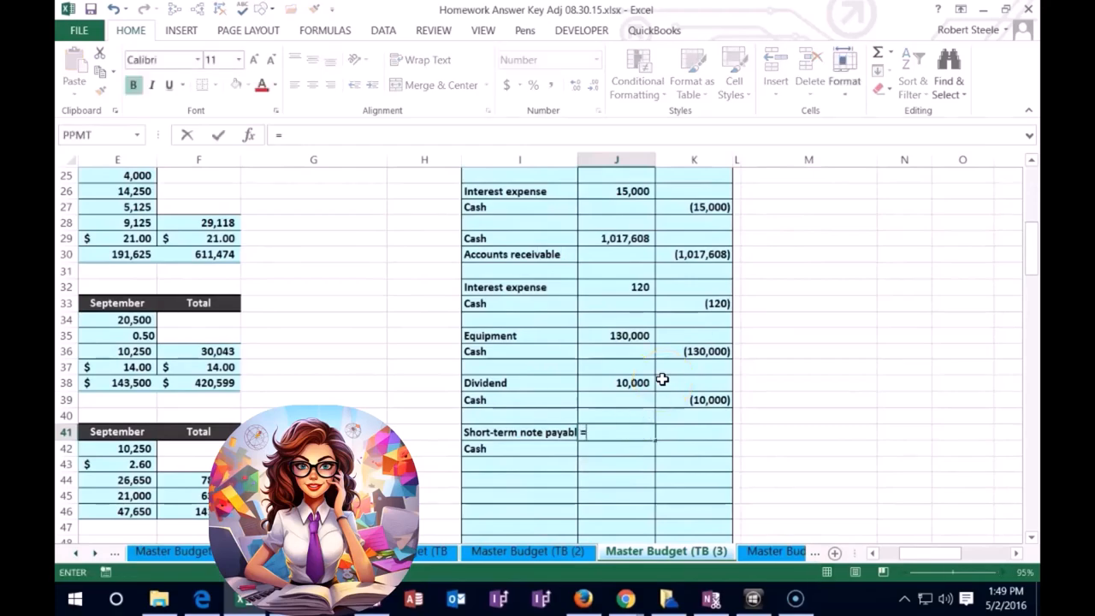
scroll(left, 3)
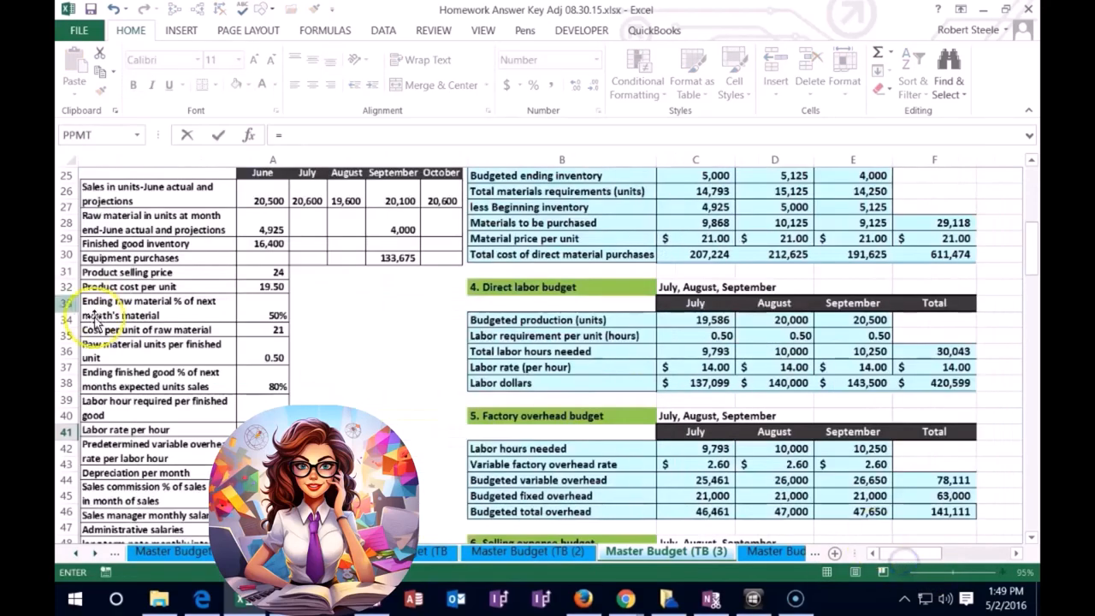
scroll(down, 3)
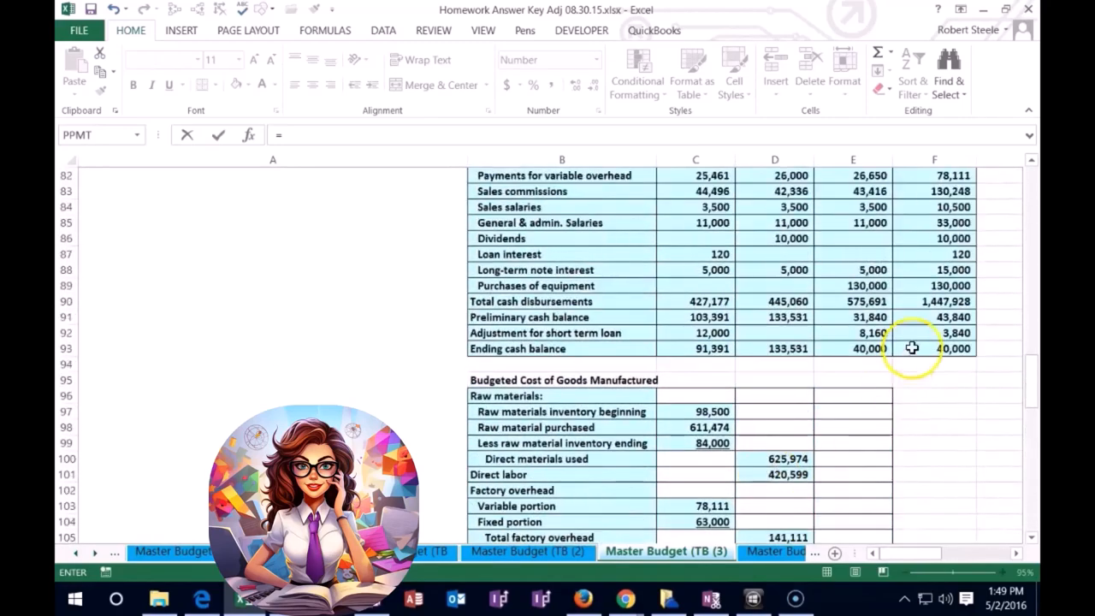
click(935, 333)
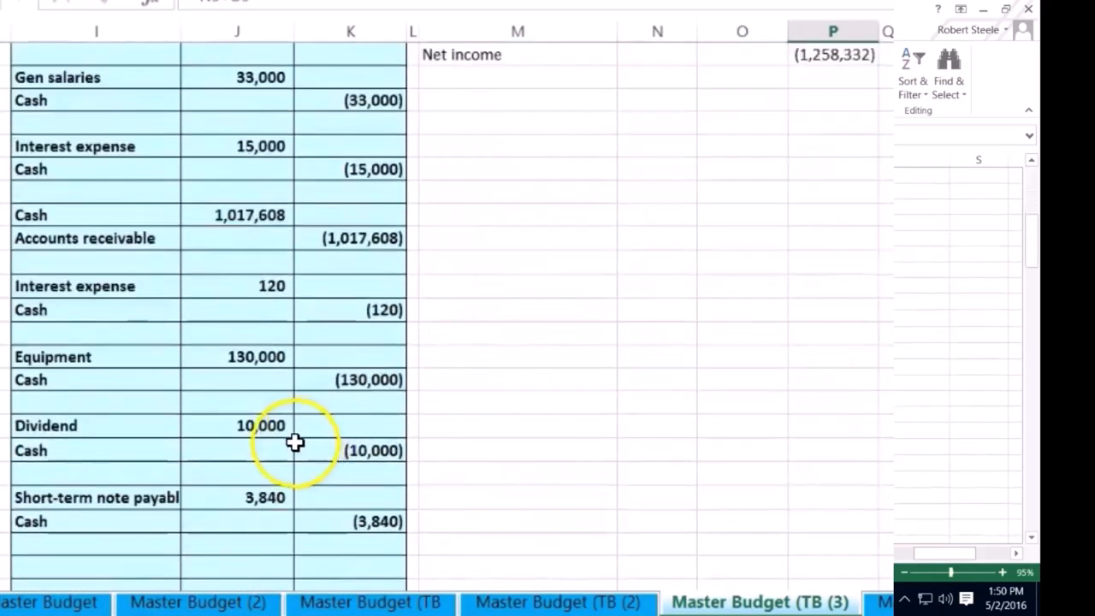
scroll(down, 3)
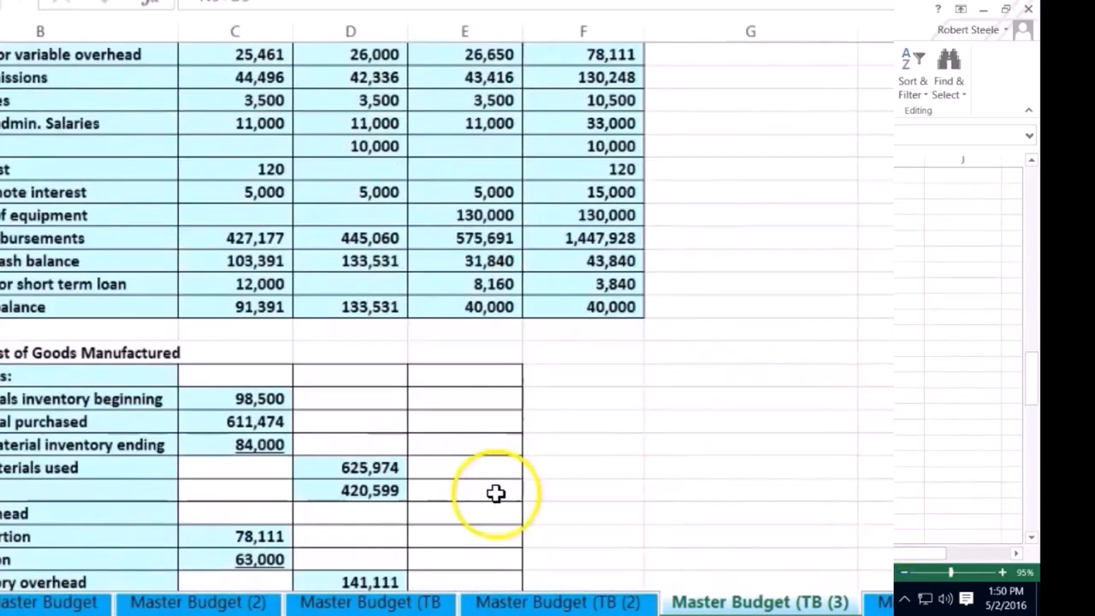
mouse_move(374, 381)
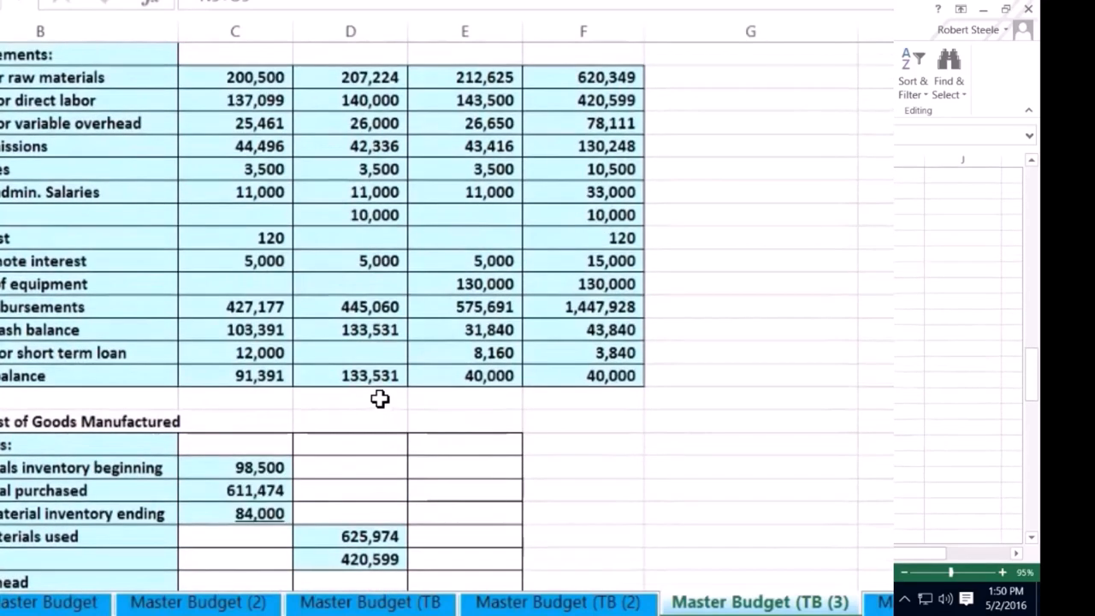
scroll(down, 3)
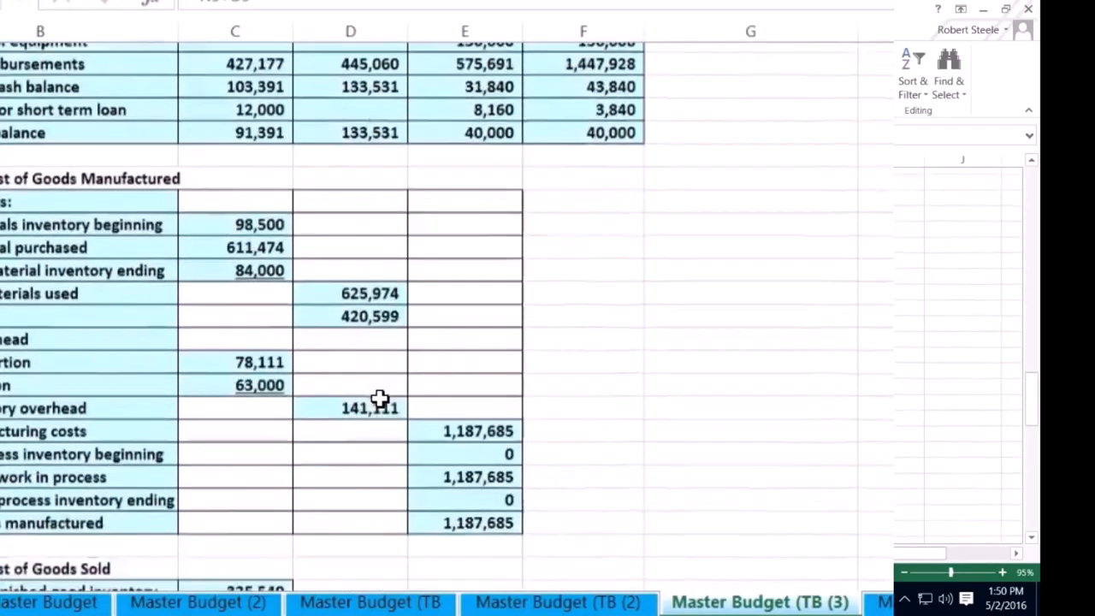
scroll(down, 3)
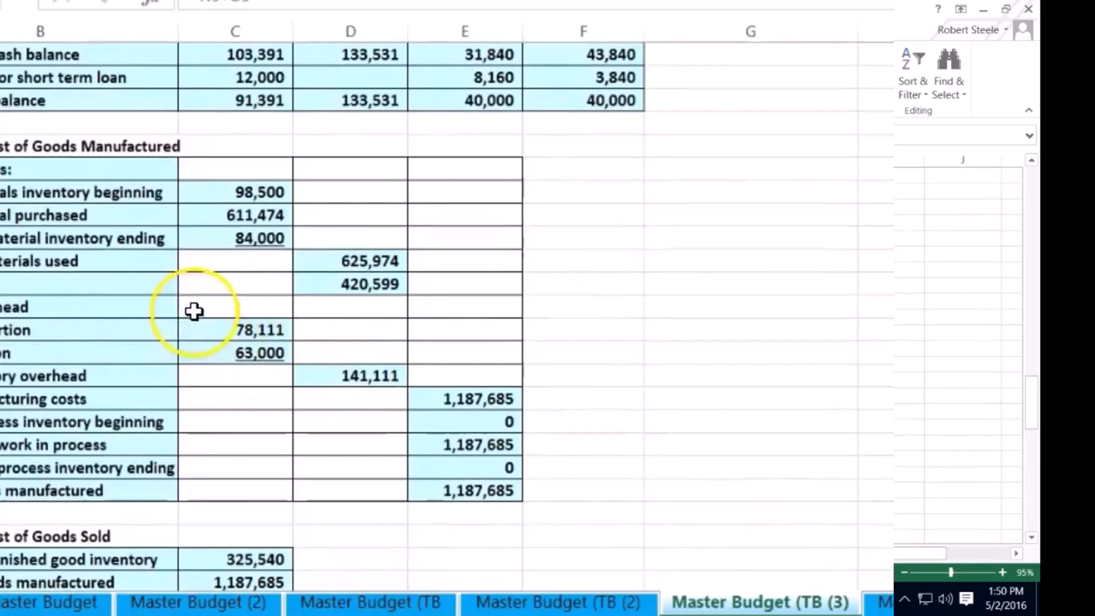
click(369, 283)
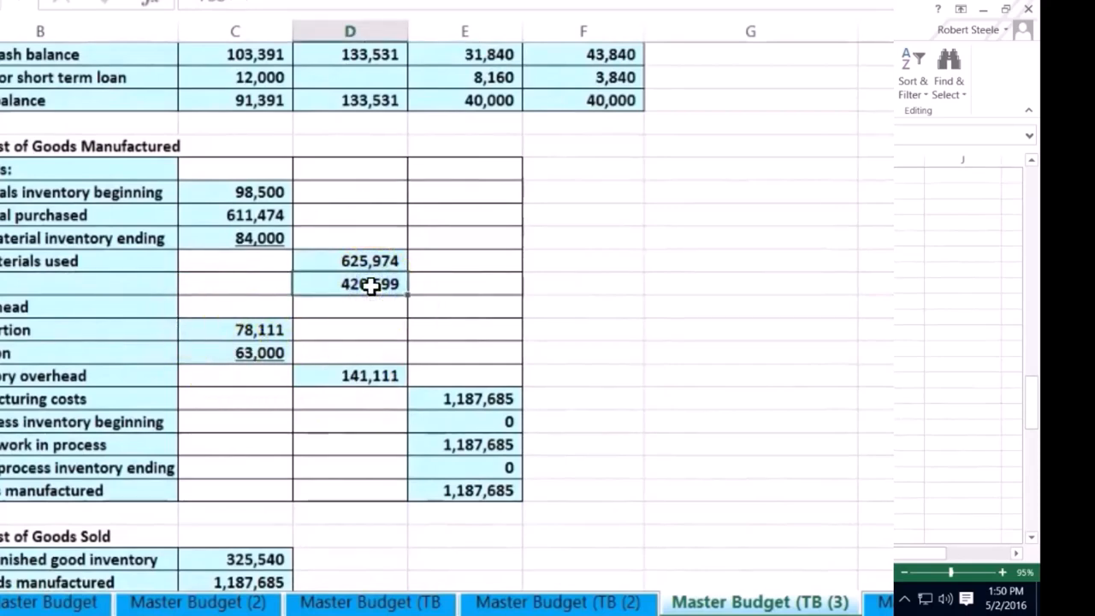